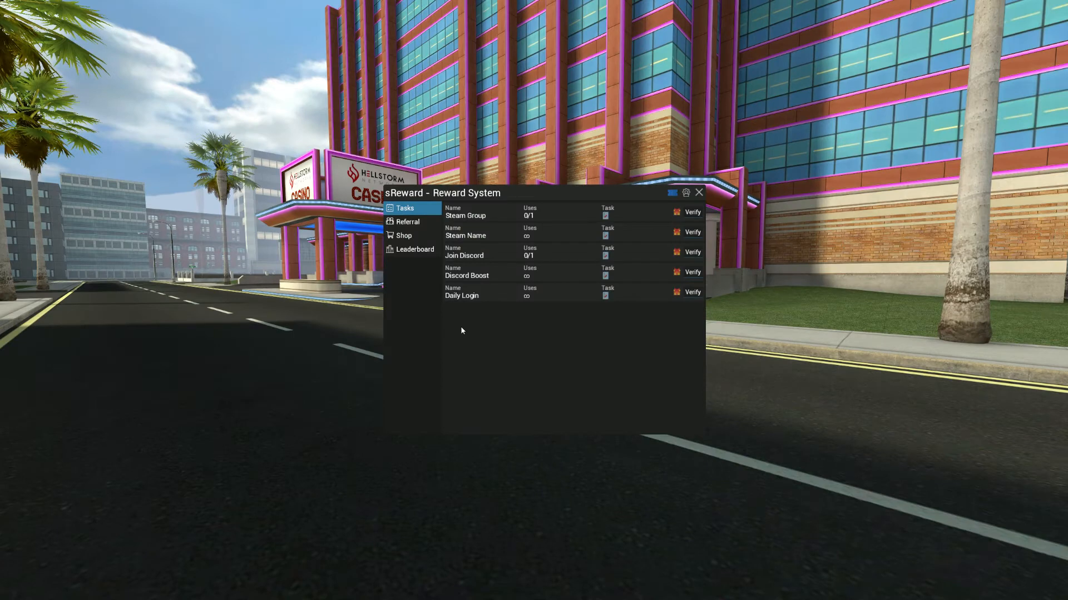
{"action": "mouse_move", "coordinate": [418, 276]}
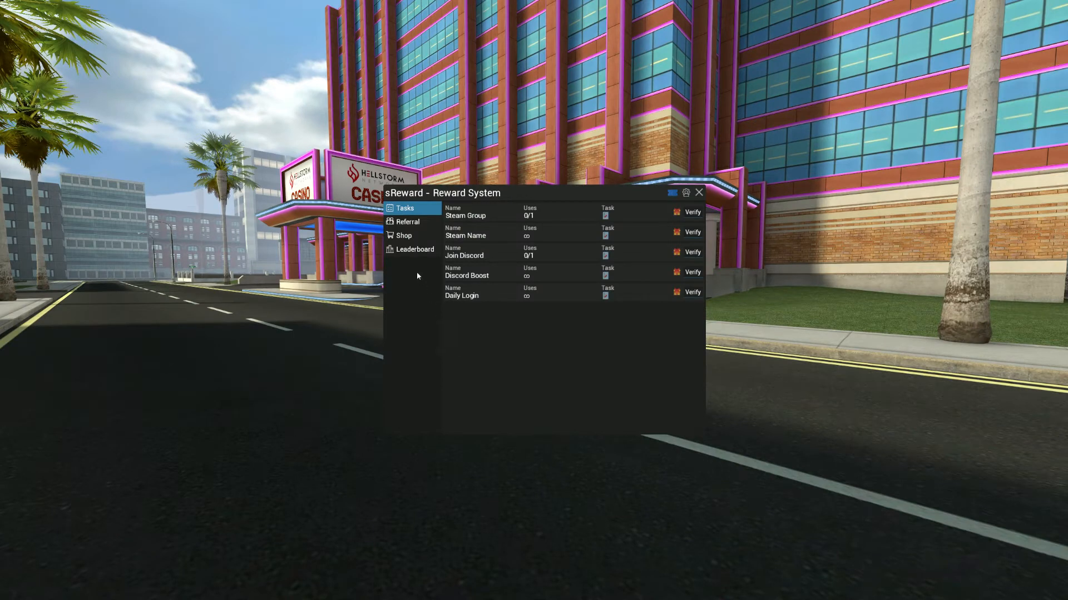
Close the in-game sReward reward menu in Garry's Mod.
{"action": "left_click", "coordinate": [404, 235]}
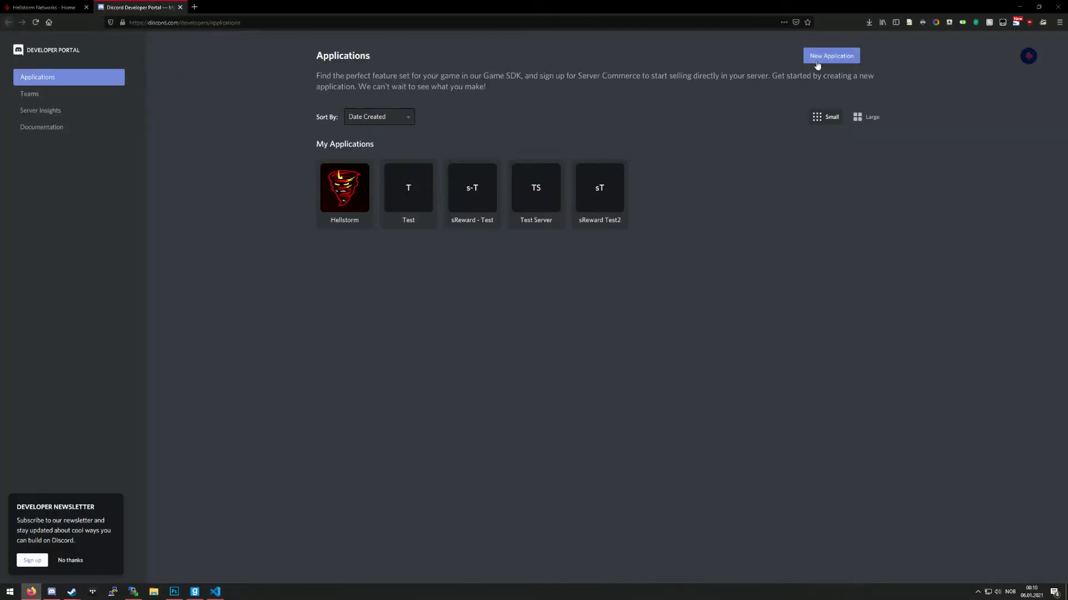
Create a new Developer Portal application named sReward Test3.
{"action": "left_click", "coordinate": [830, 55]}
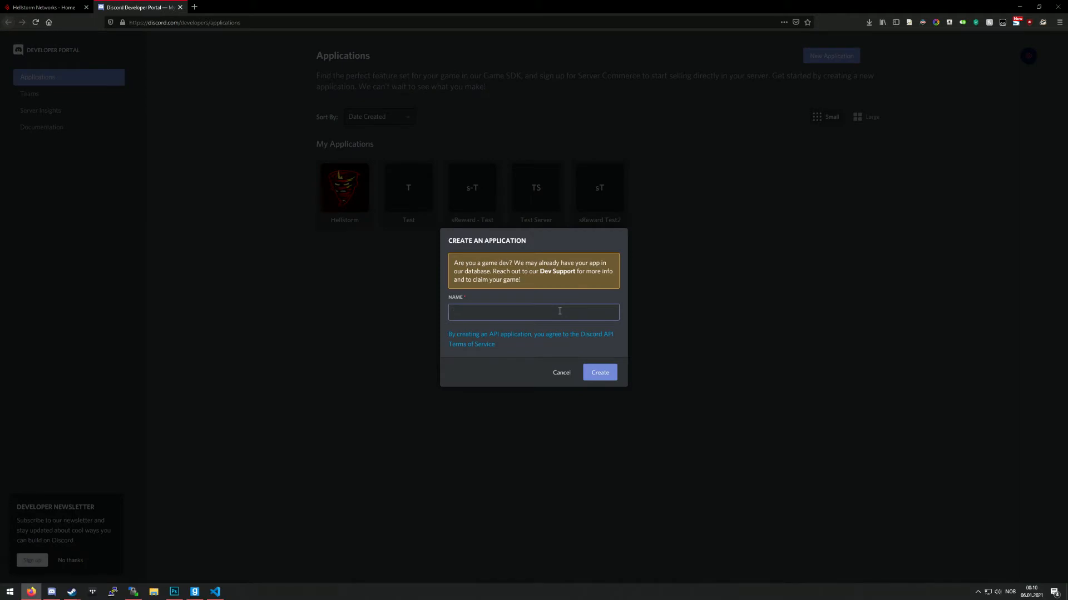
{"action": "type", "text": "sReward Te"}
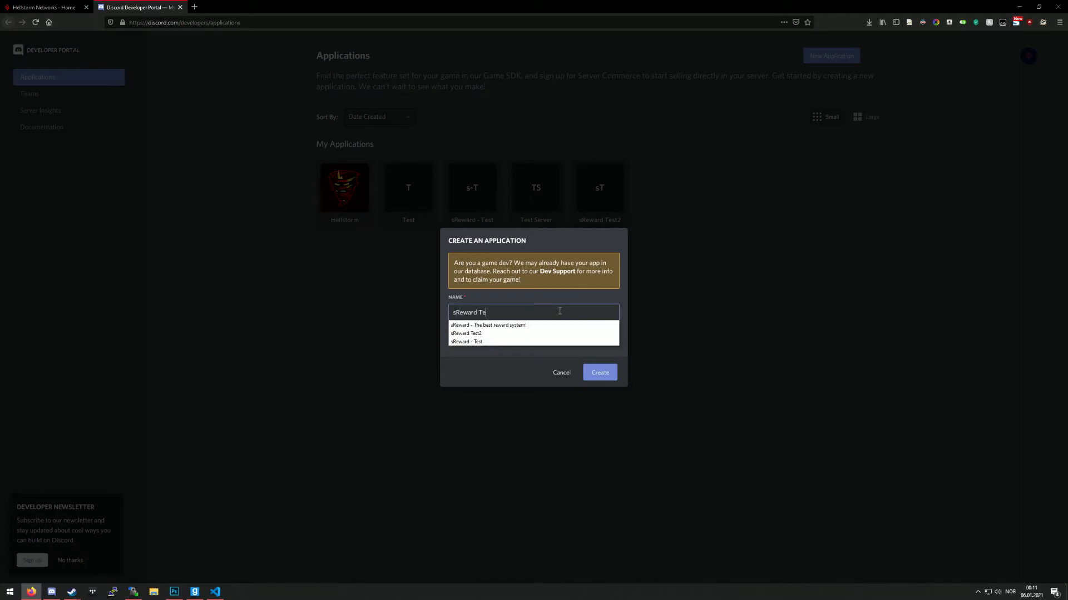
{"action": "left_click", "coordinate": [598, 372]}
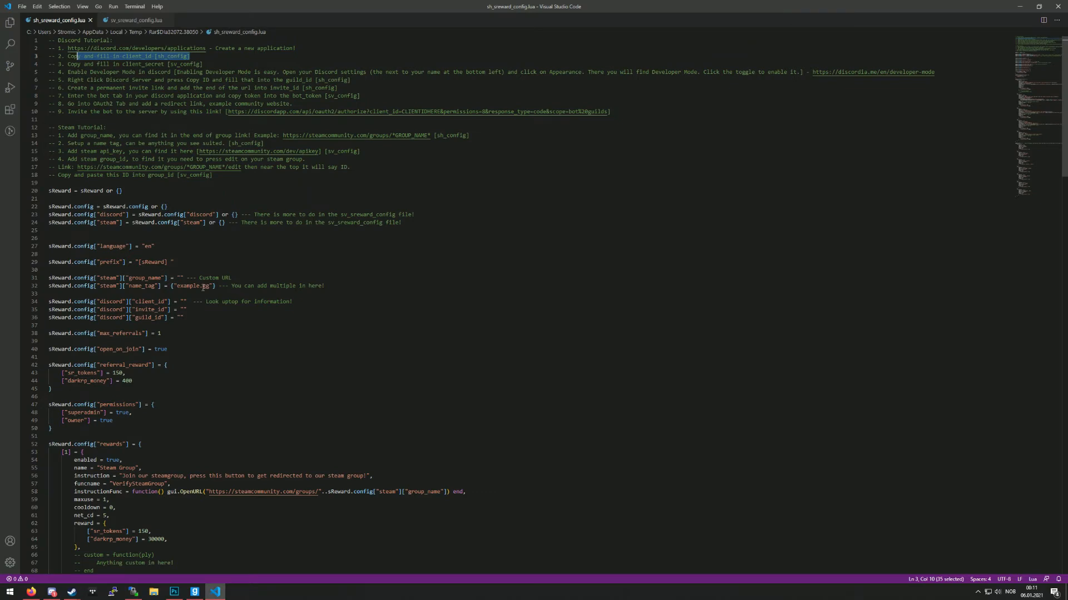
Fill client_id in sh_sreward_config.lua with the sReward Test3 application's client ID.
{"action": "left_click", "coordinate": [183, 301]}
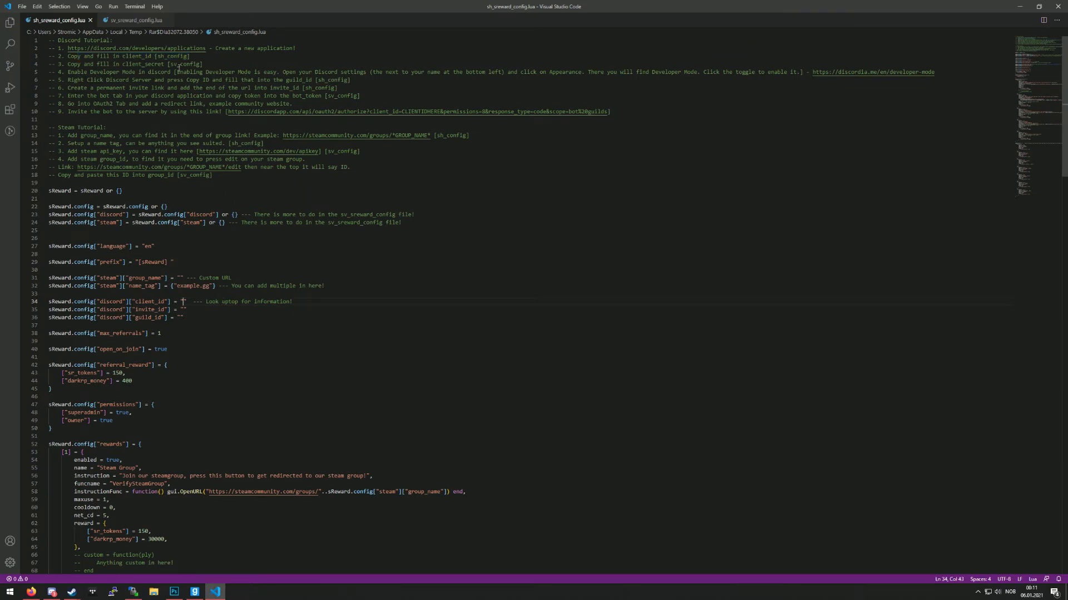
{"action": "type", "text": "79615382776551835G"}
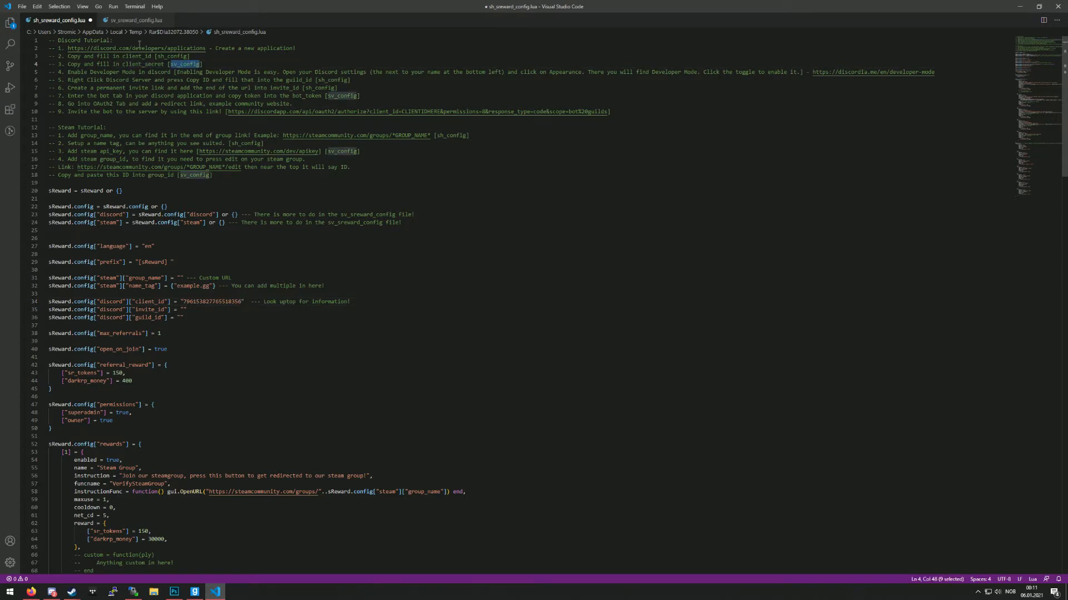
{"action": "left_click", "coordinate": [134, 20]}
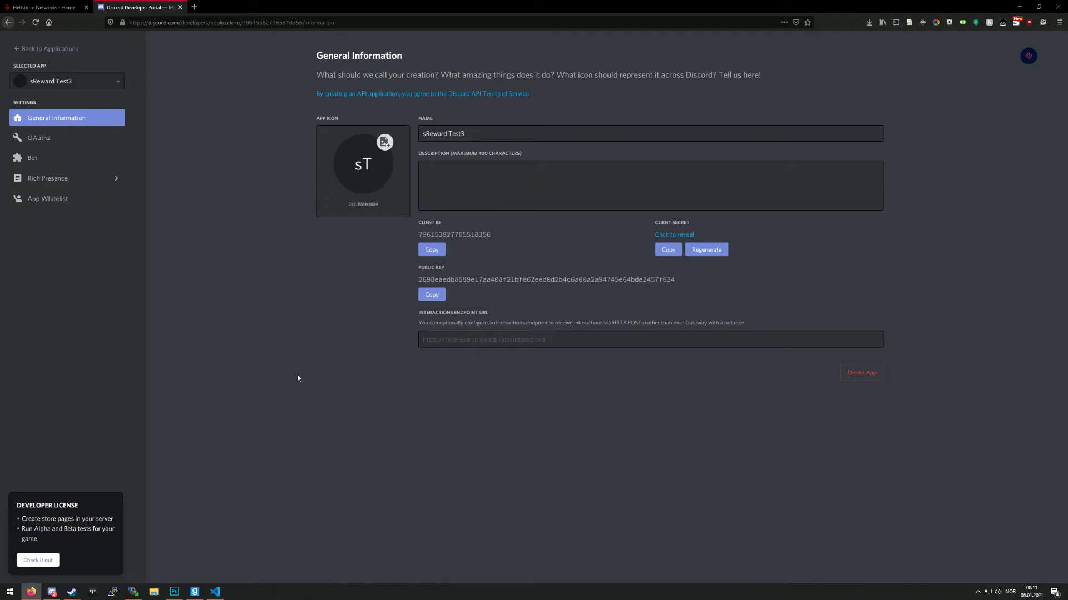
{"action": "left_click", "coordinate": [667, 250]}
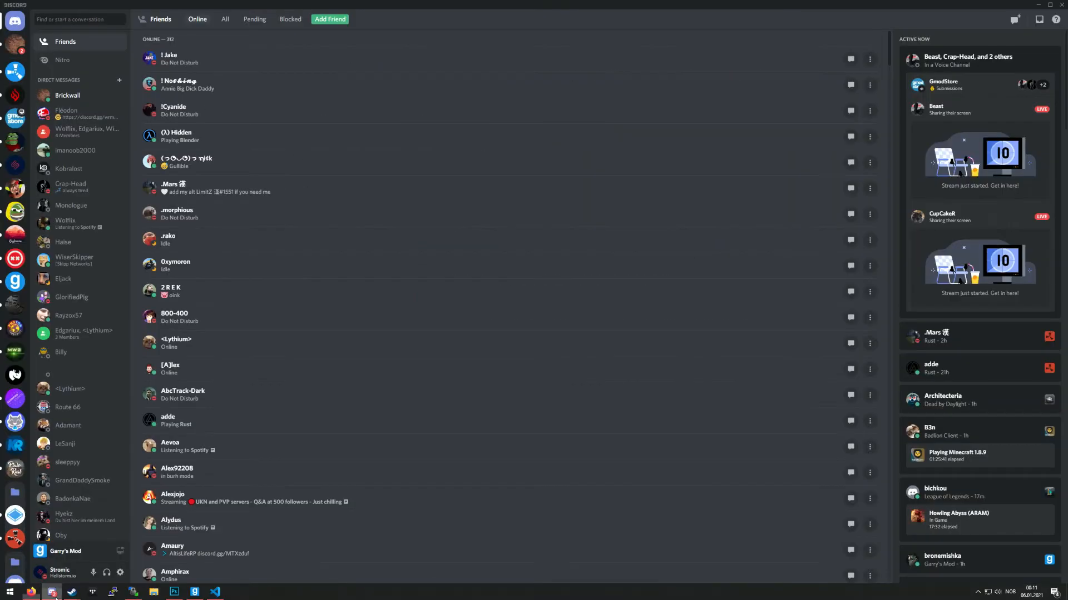
{"action": "right_click", "coordinate": [15, 71]}
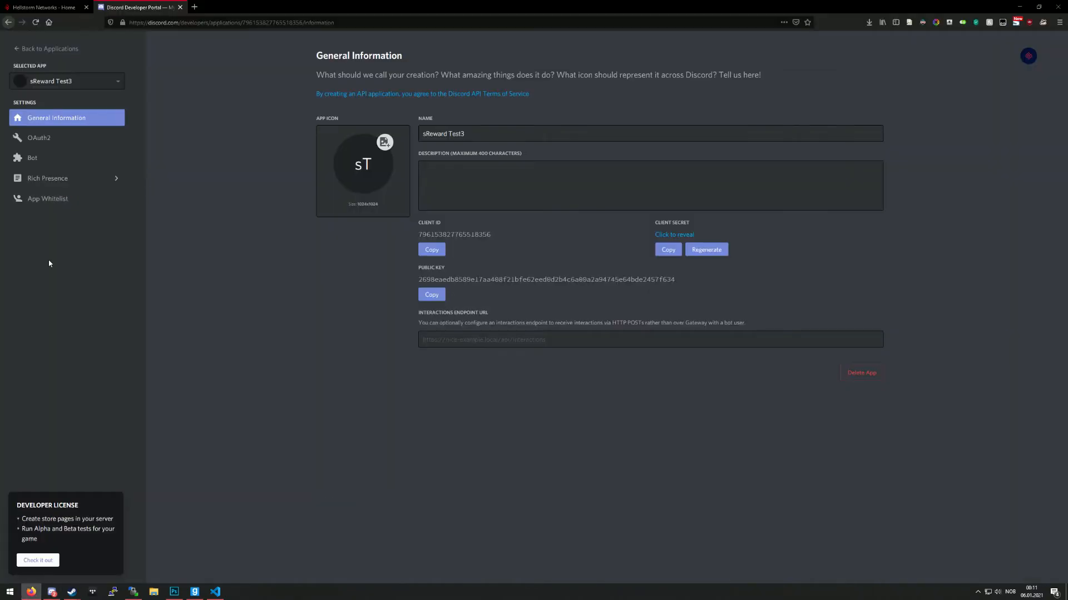
{"action": "left_click", "coordinate": [214, 591]}
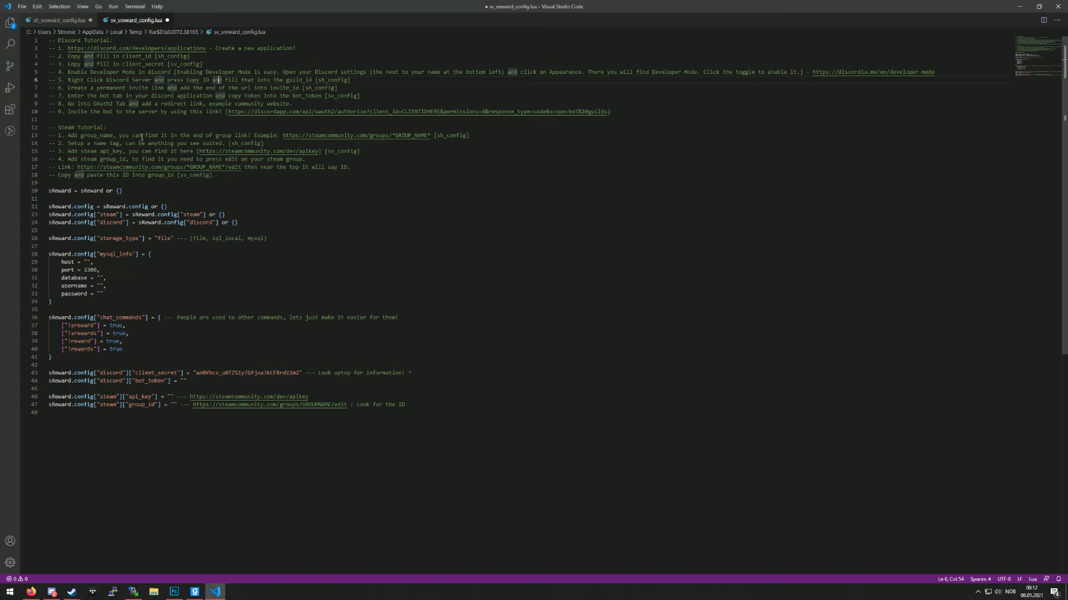
{"action": "double_click", "coordinate": [333, 80]}
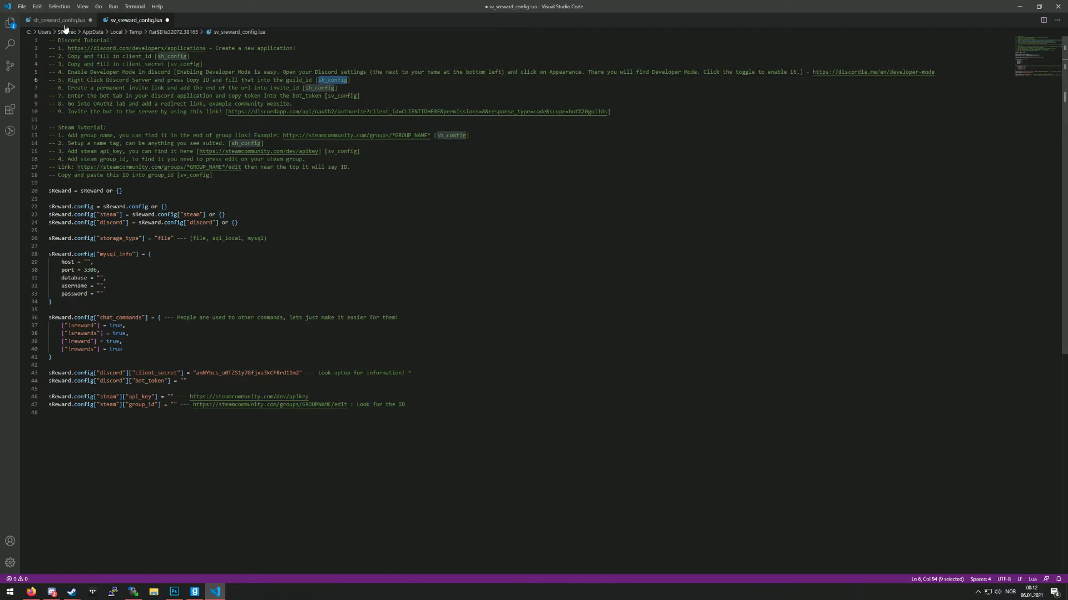
{"action": "left_click", "coordinate": [58, 20]}
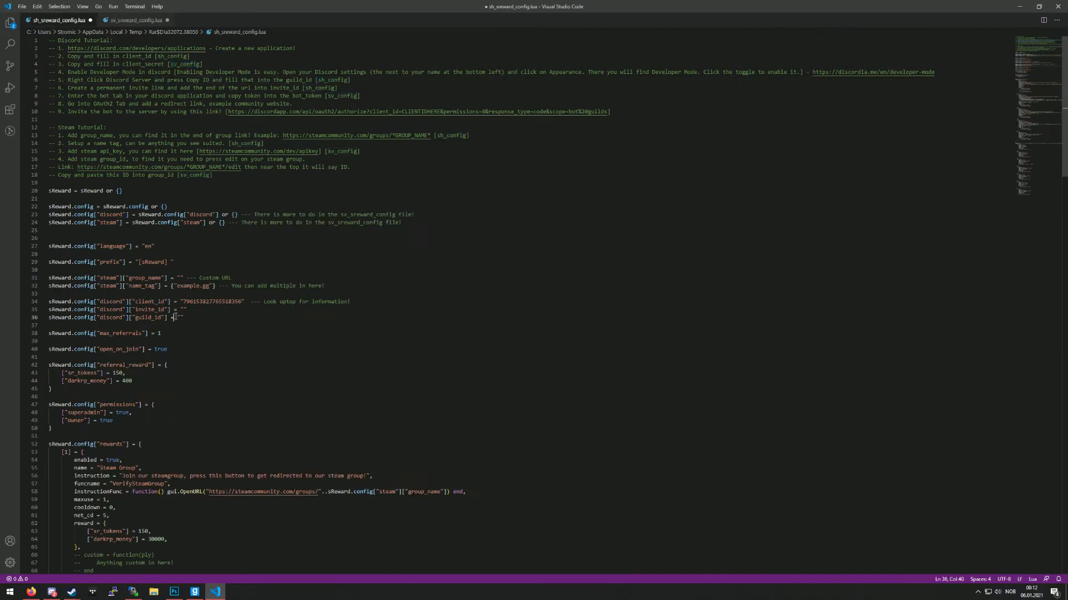
{"action": "type", "text": "260053693892788225"}
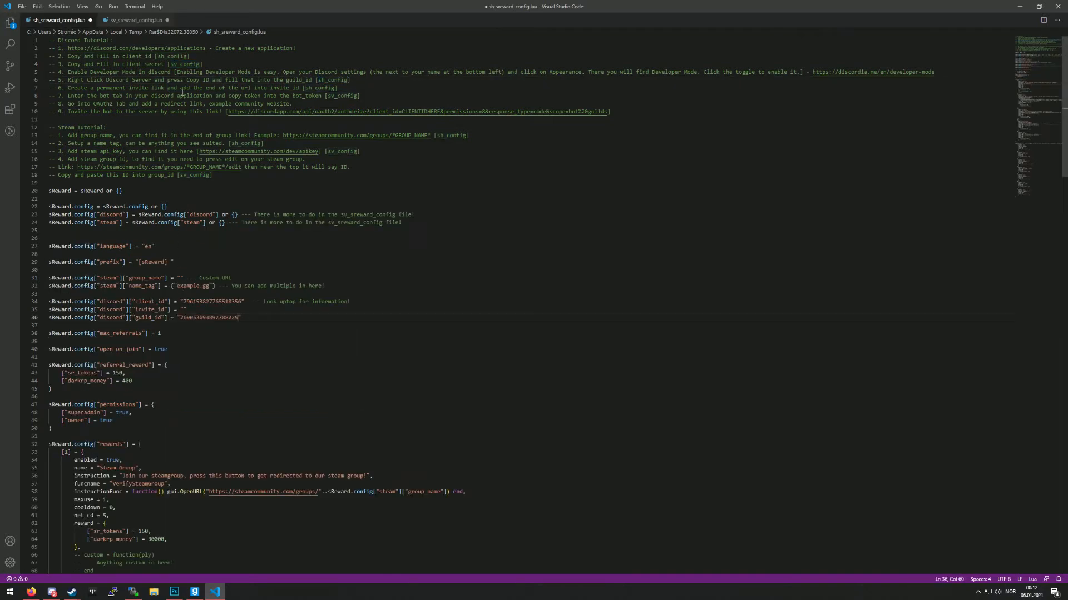
{"action": "double_click", "coordinate": [300, 79]}
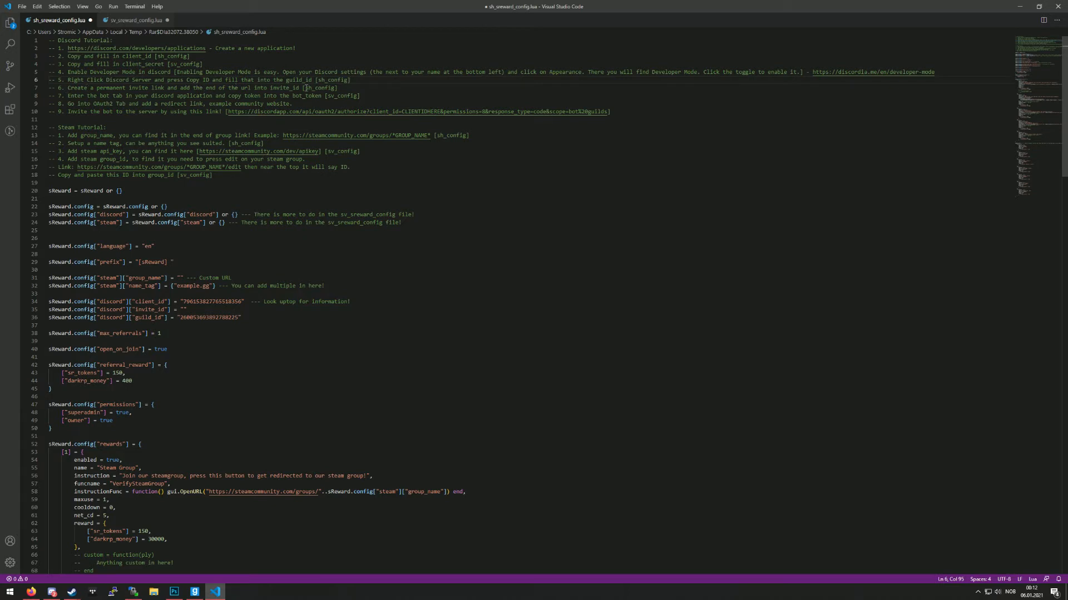
{"action": "key", "text": "alt+tab"}
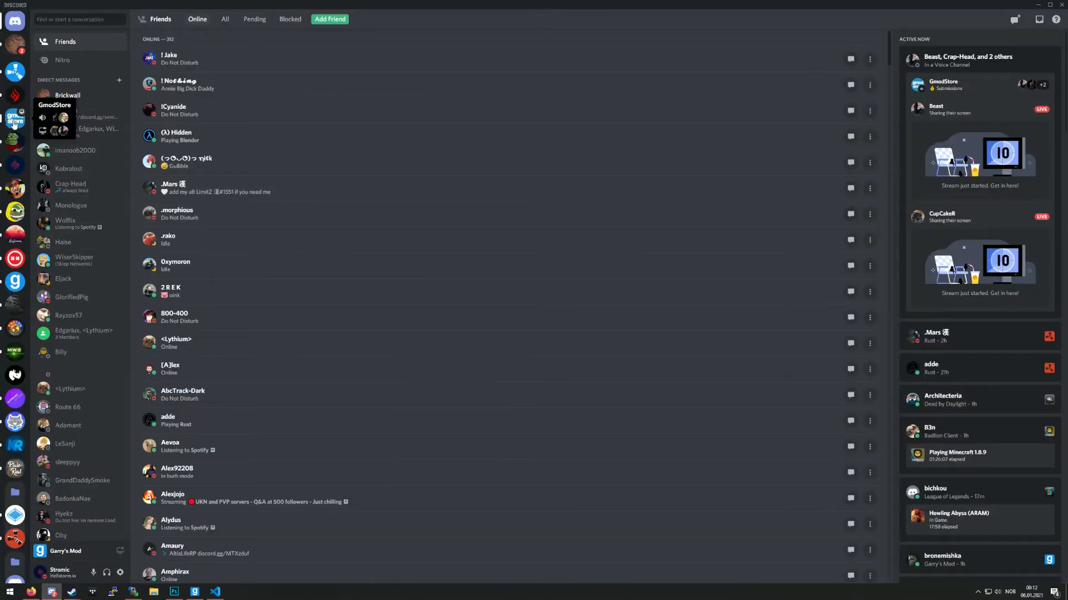
Generate a Hellstorm Networks invite link with Expire After set to Never.
{"action": "left_click", "coordinate": [15, 109]}
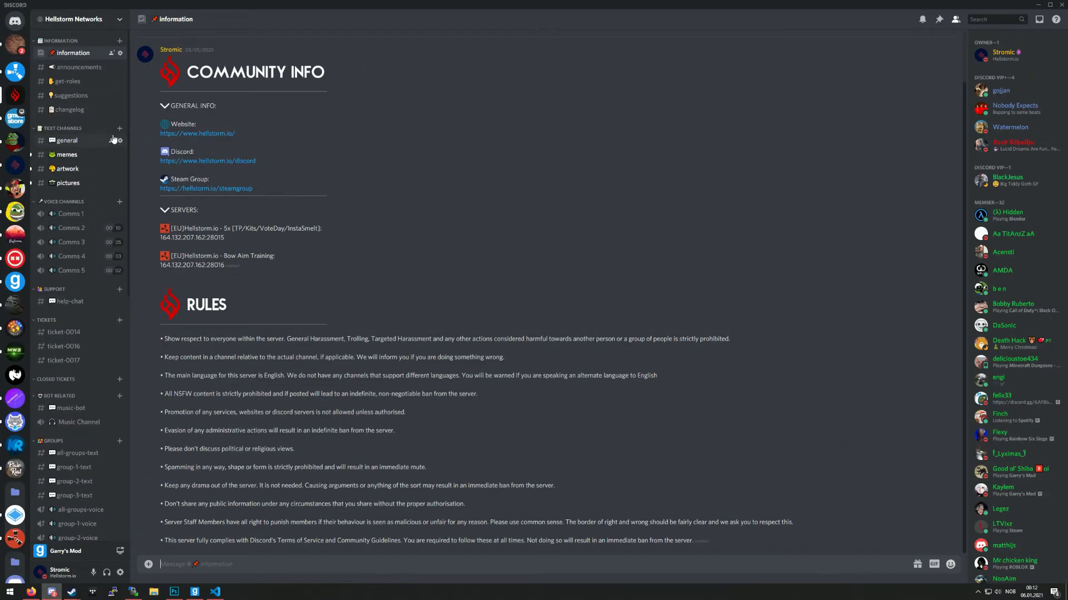
{"action": "mouse_move", "coordinate": [110, 54]}
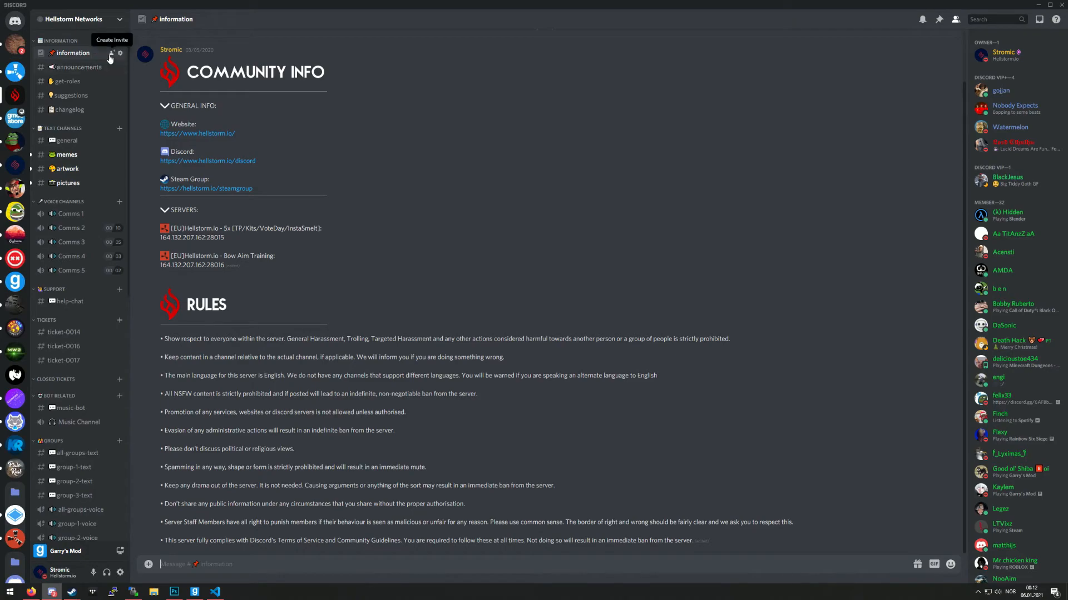
{"action": "left_click", "coordinate": [111, 54]}
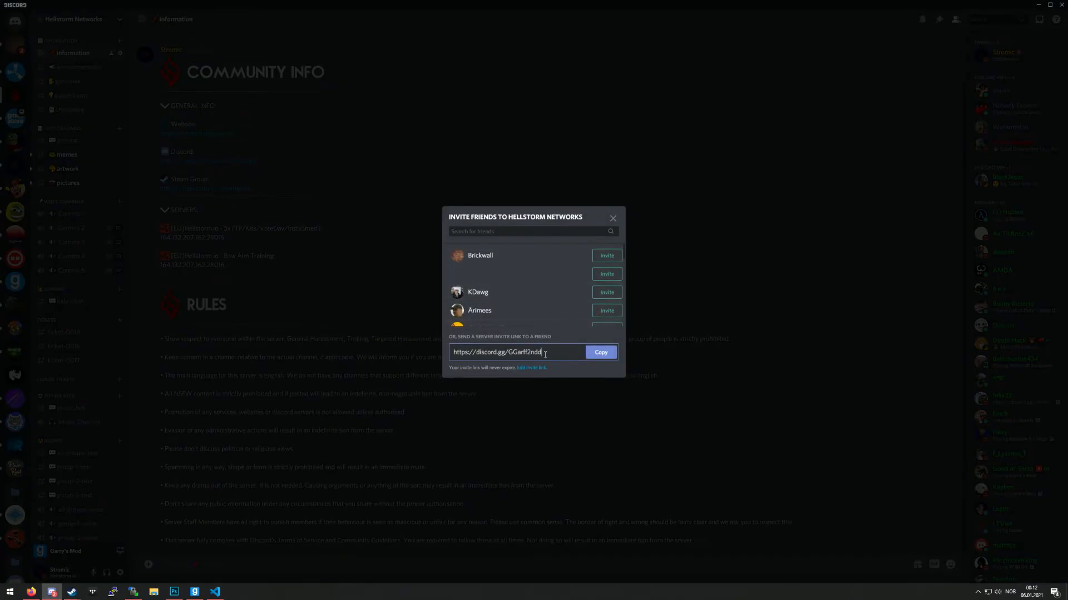
{"action": "left_click", "coordinate": [531, 368]}
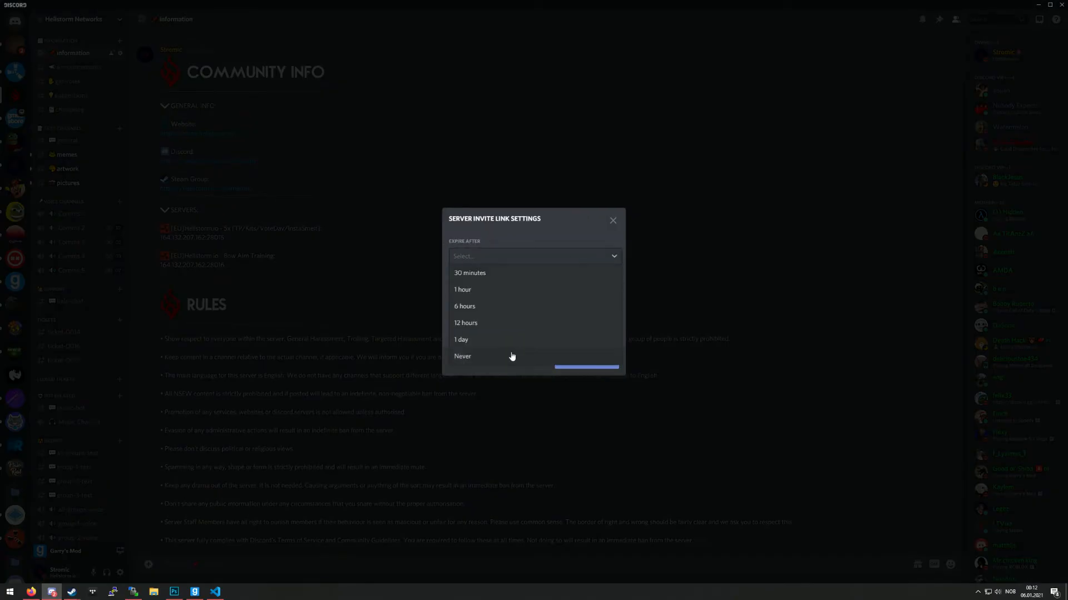
{"action": "left_click", "coordinate": [462, 356]}
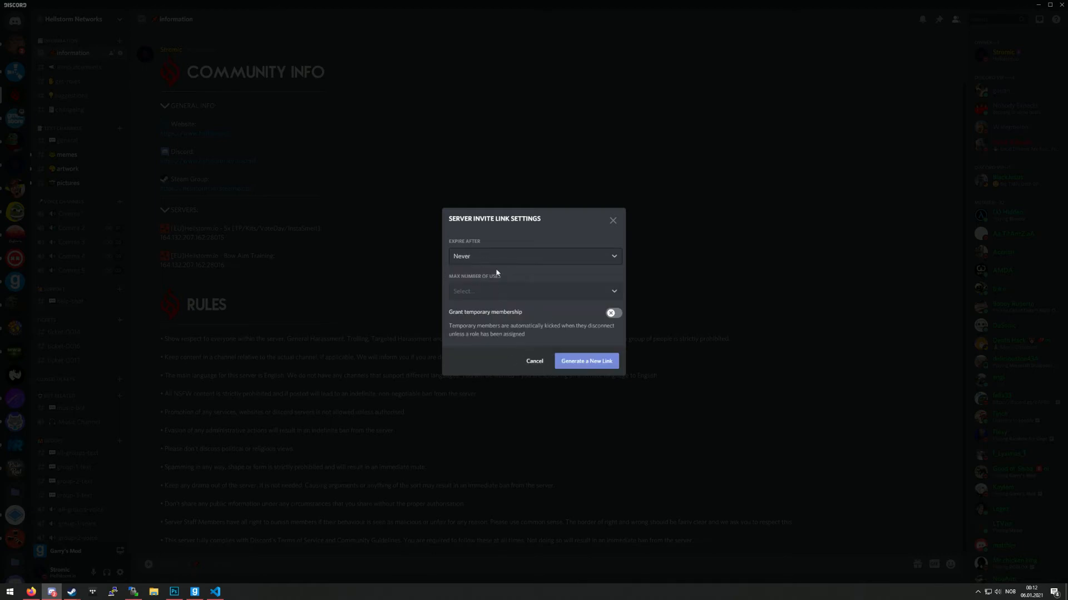
{"action": "left_click", "coordinate": [585, 361]}
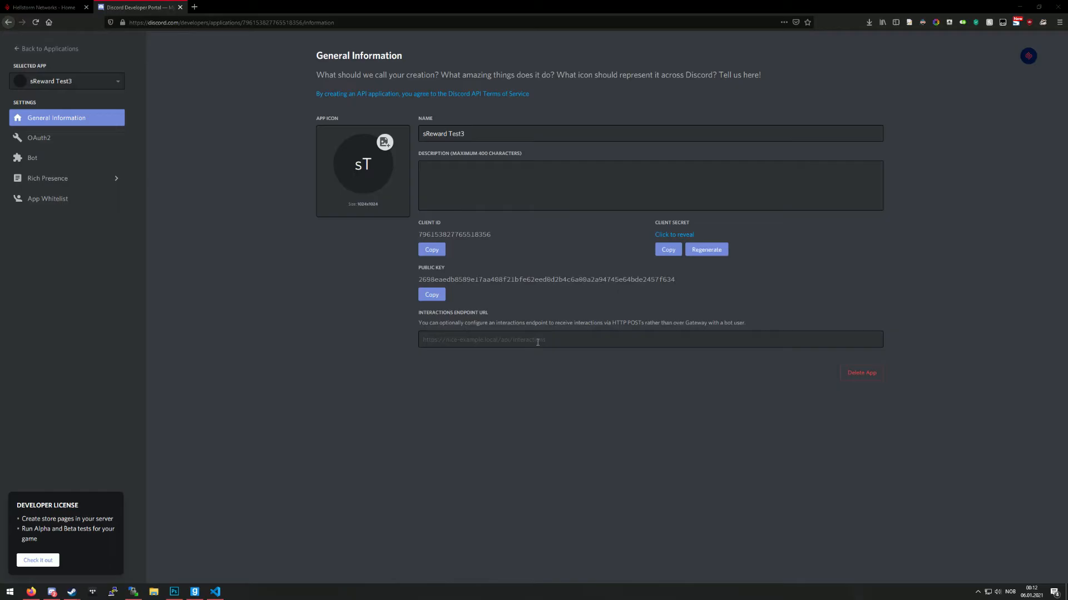
Paste the never-expiring invite code into invite_id in sh_sreward_config.lua.
{"action": "left_click", "coordinate": [537, 340]}
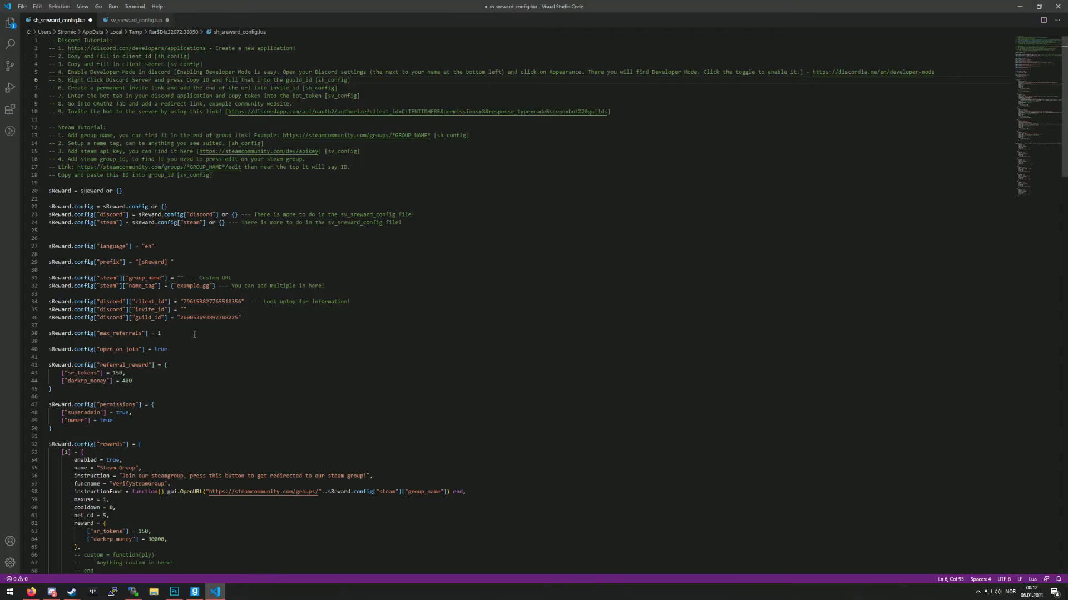
{"action": "left_click", "coordinate": [183, 310]}
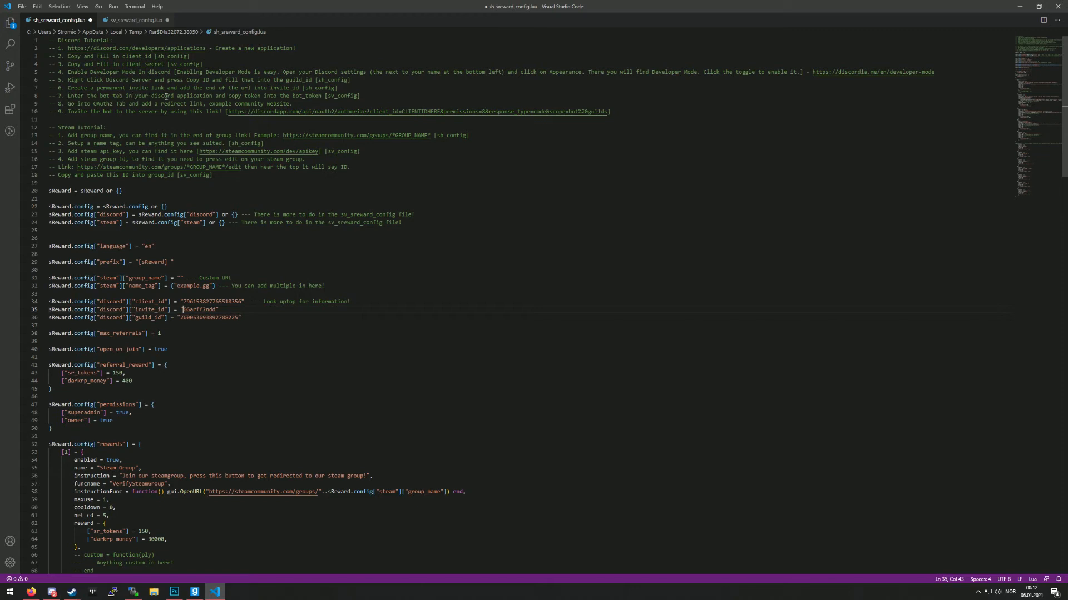
{"action": "mouse_move", "coordinate": [306, 95]}
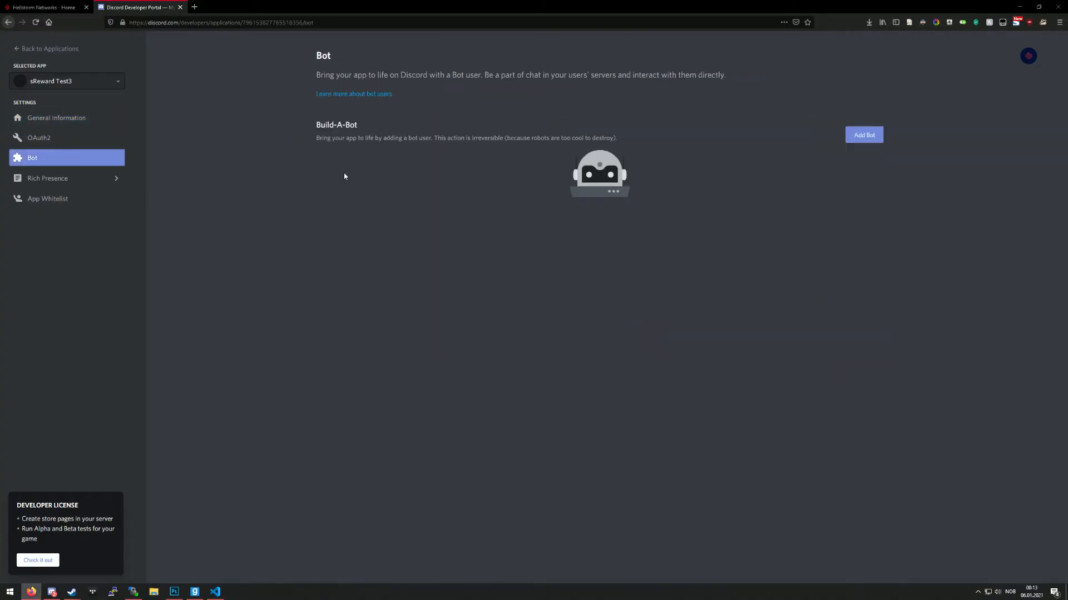
{"action": "left_click", "coordinate": [863, 134]}
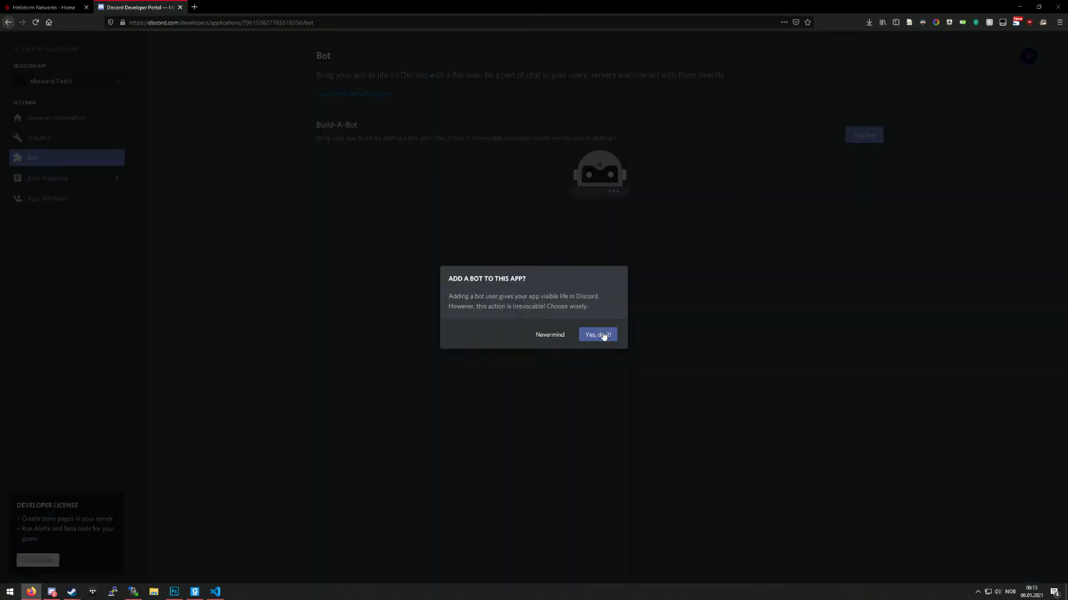
{"action": "left_click", "coordinate": [597, 334]}
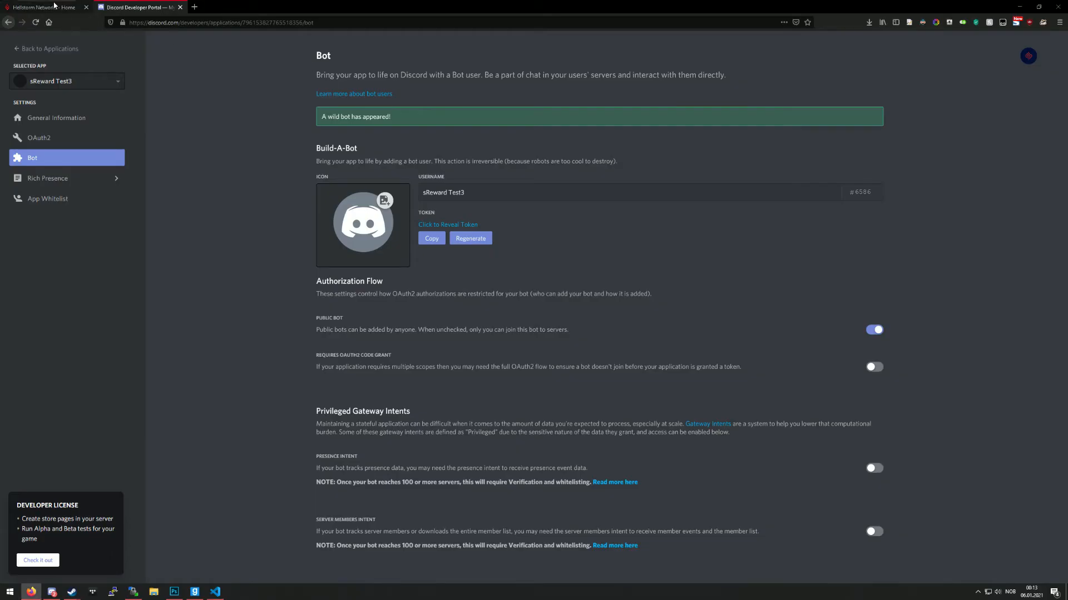
{"action": "left_click", "coordinate": [45, 7]}
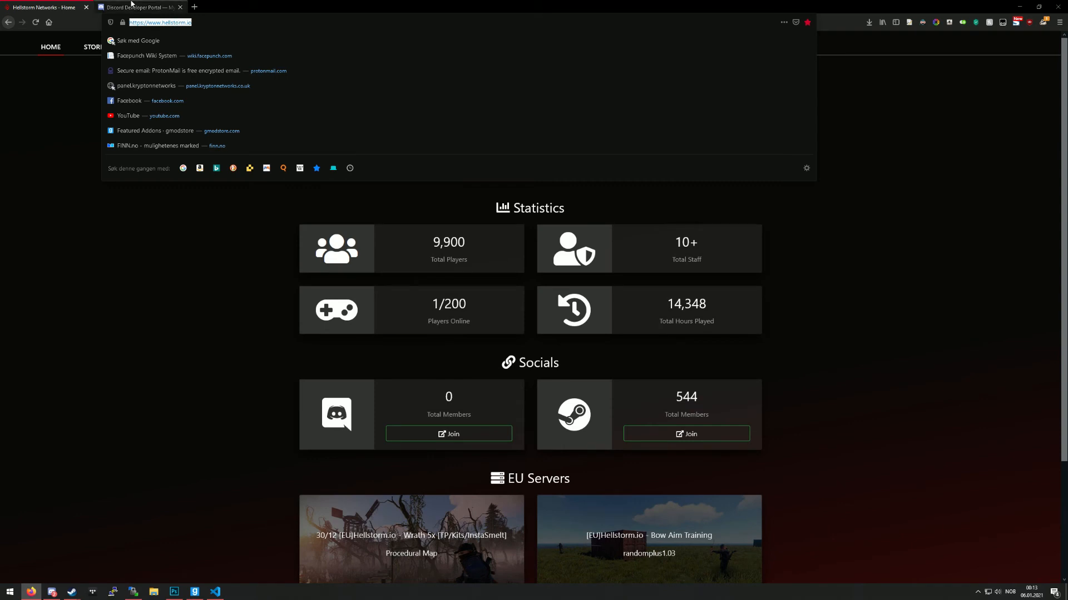
{"action": "left_click", "coordinate": [157, 22]}
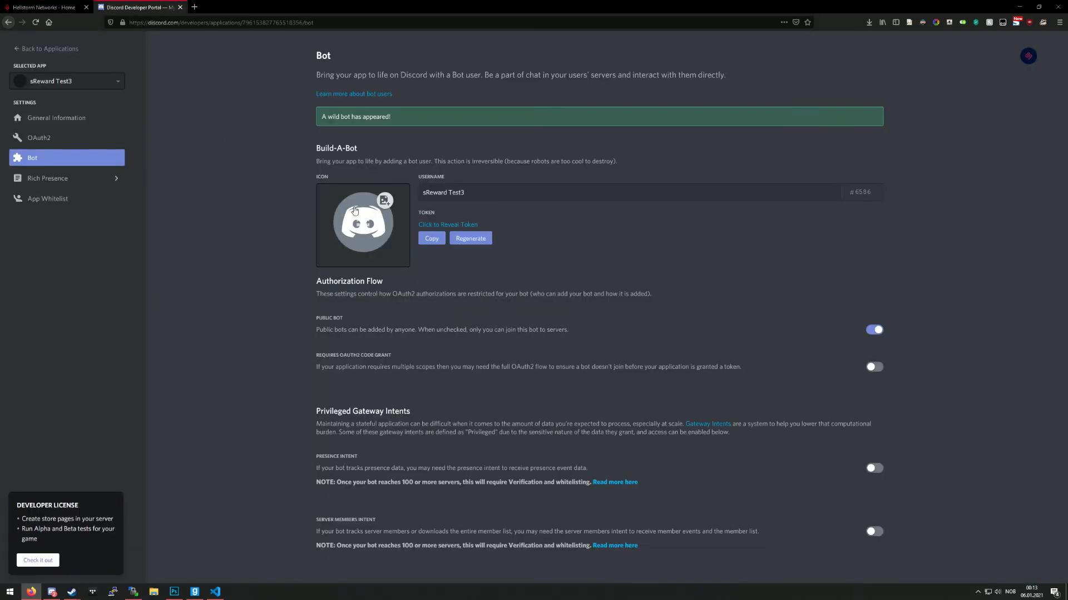
{"action": "left_click", "coordinate": [39, 137]}
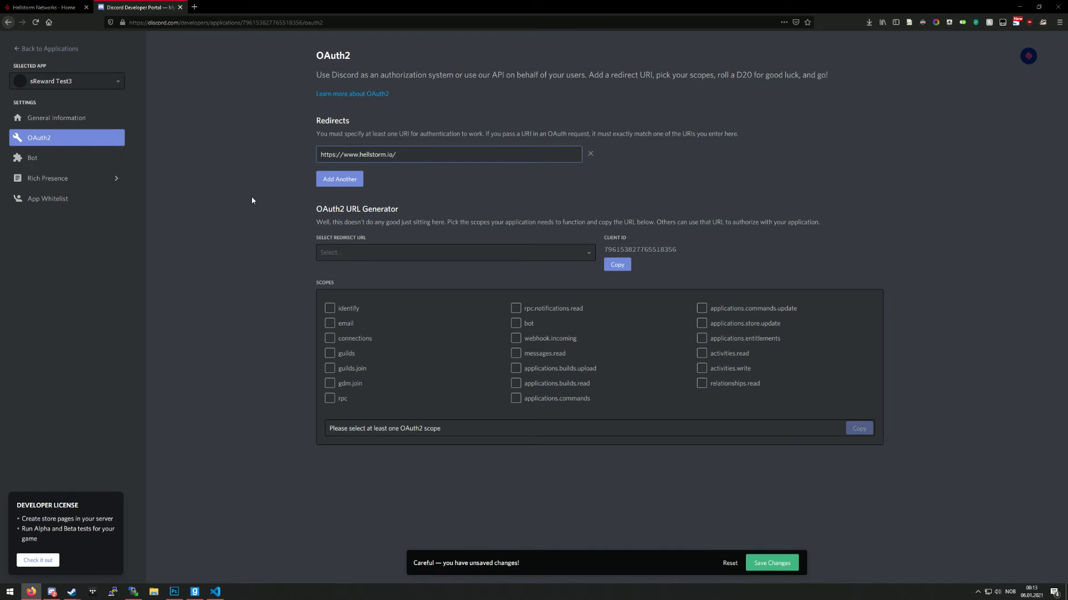
{"action": "left_click", "coordinate": [771, 563]}
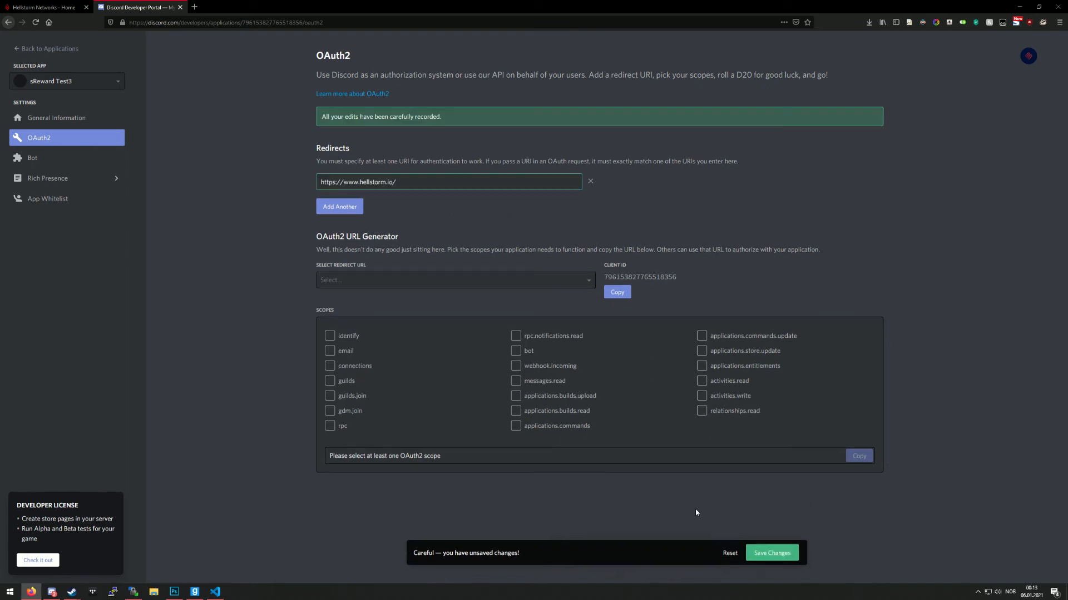
{"action": "left_click", "coordinate": [215, 591]}
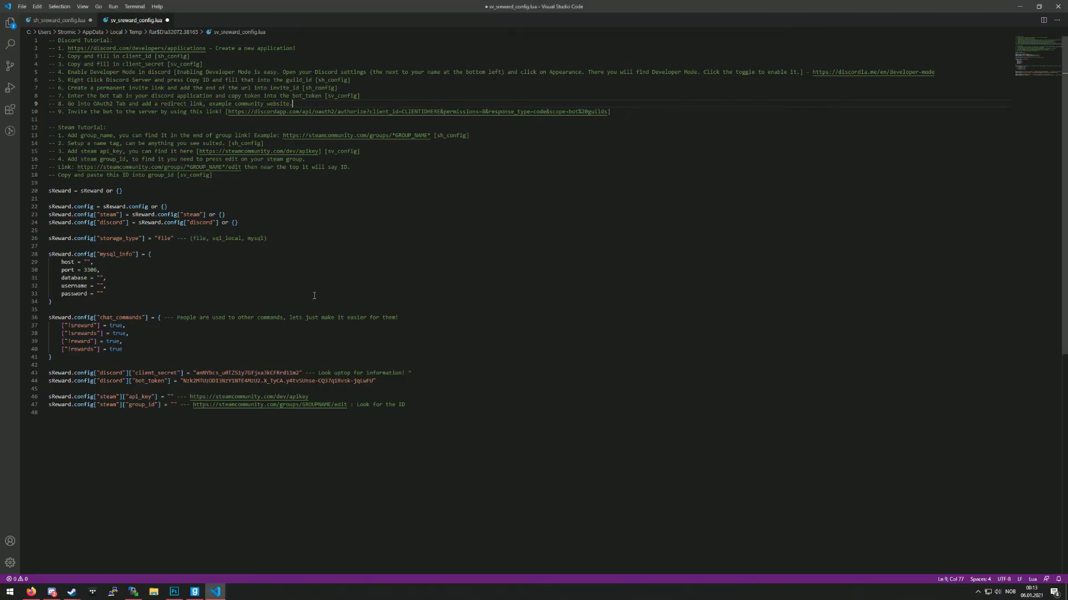
Copy the oauth2 bot authorization URL from the notes and the client_id value.
{"action": "double_click", "coordinate": [147, 111]}
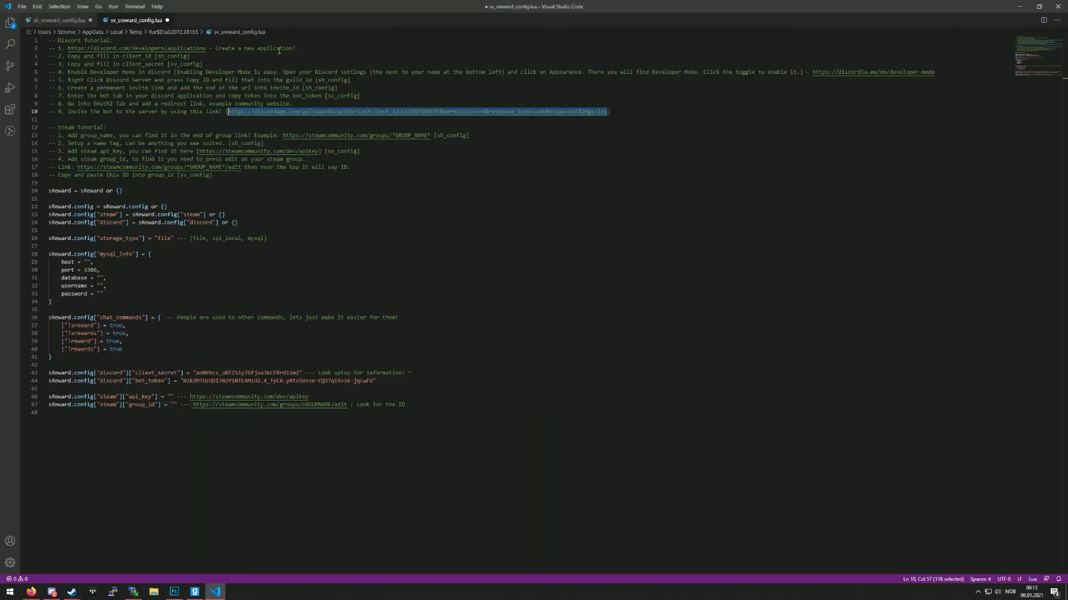
{"action": "left_click", "coordinate": [57, 20]}
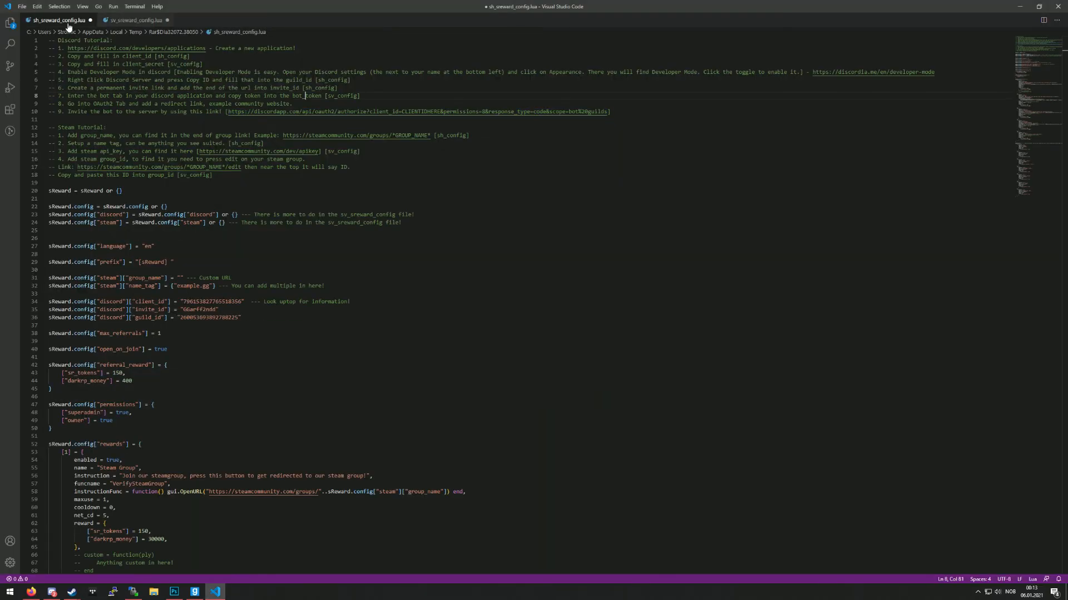
{"action": "double_click", "coordinate": [212, 301]}
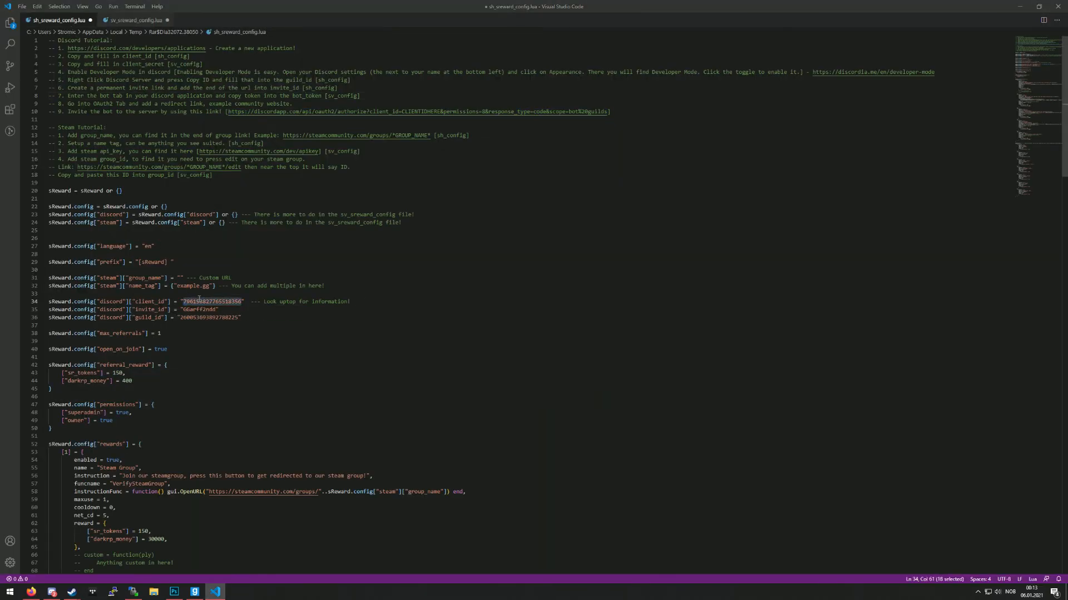
{"action": "left_click", "coordinate": [140, 7]}
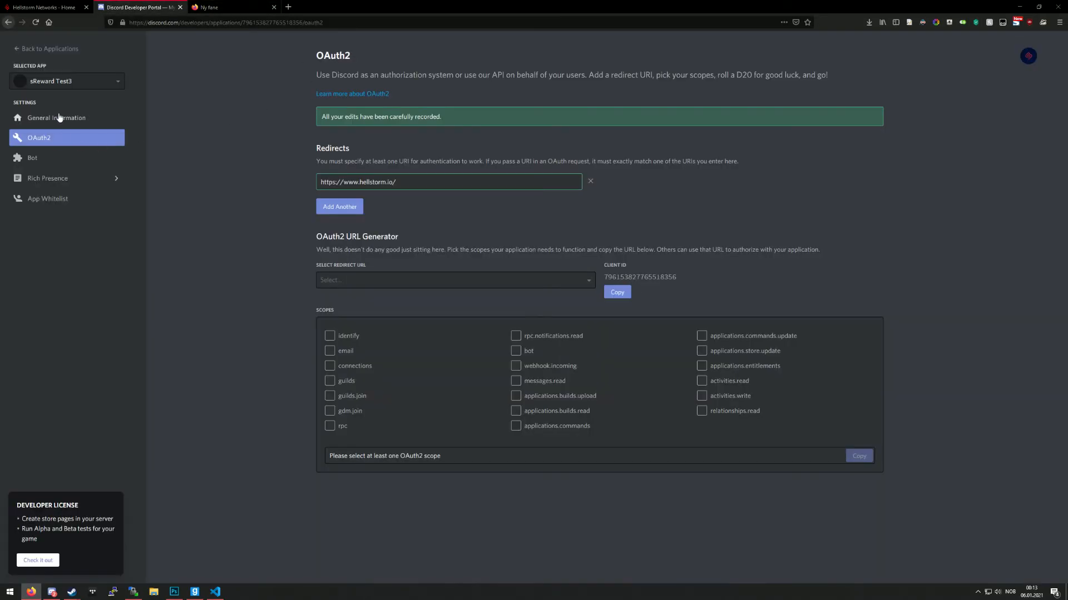
{"action": "left_click", "coordinate": [56, 118]}
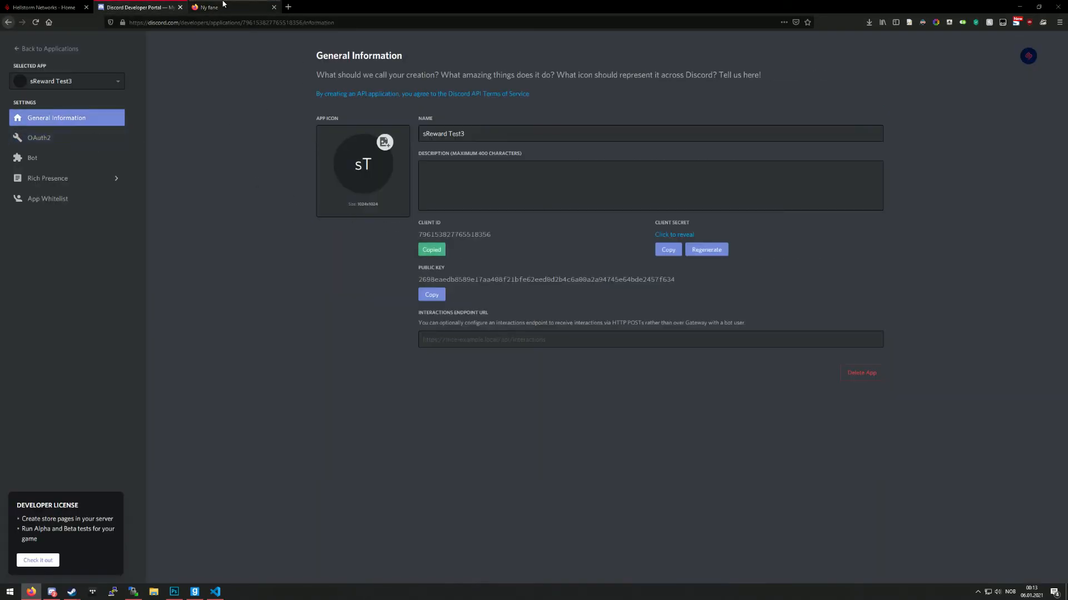
{"action": "left_click", "coordinate": [231, 7]}
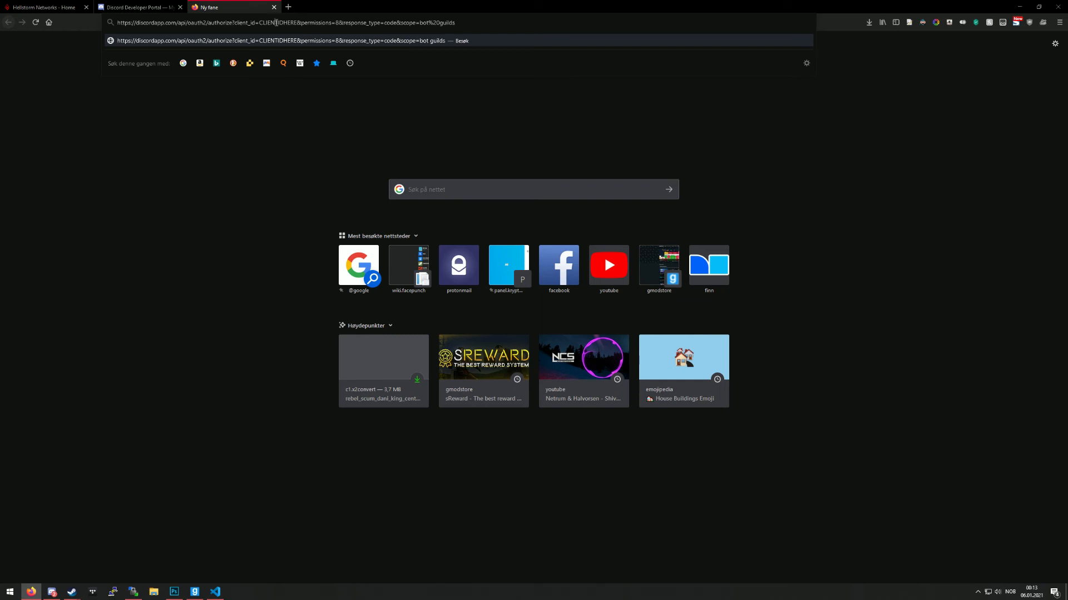
{"action": "type", "text": "796153827765518356"}
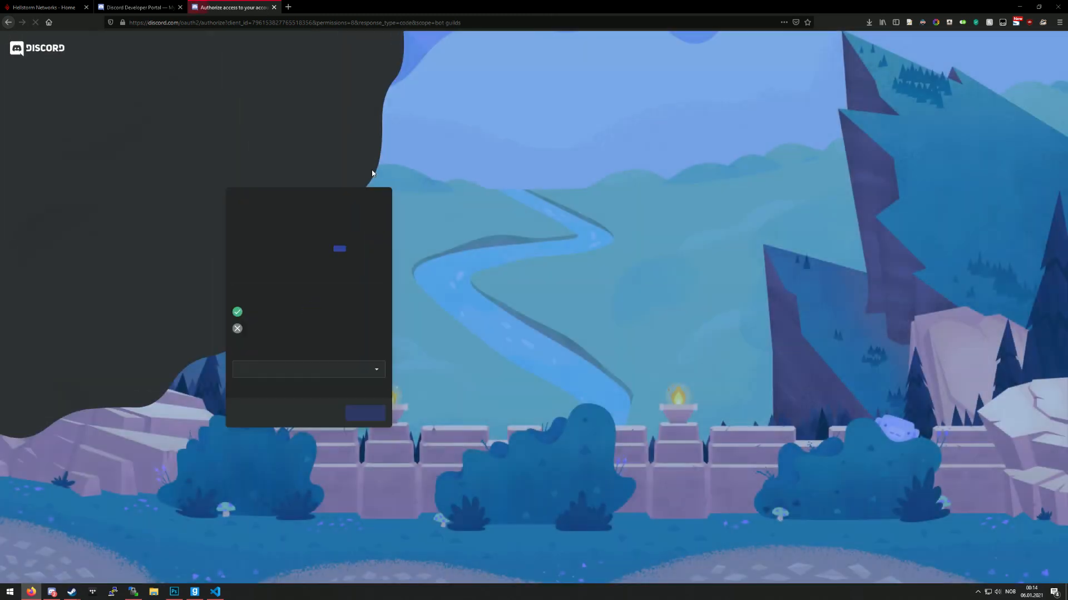
{"action": "left_click", "coordinate": [308, 369]}
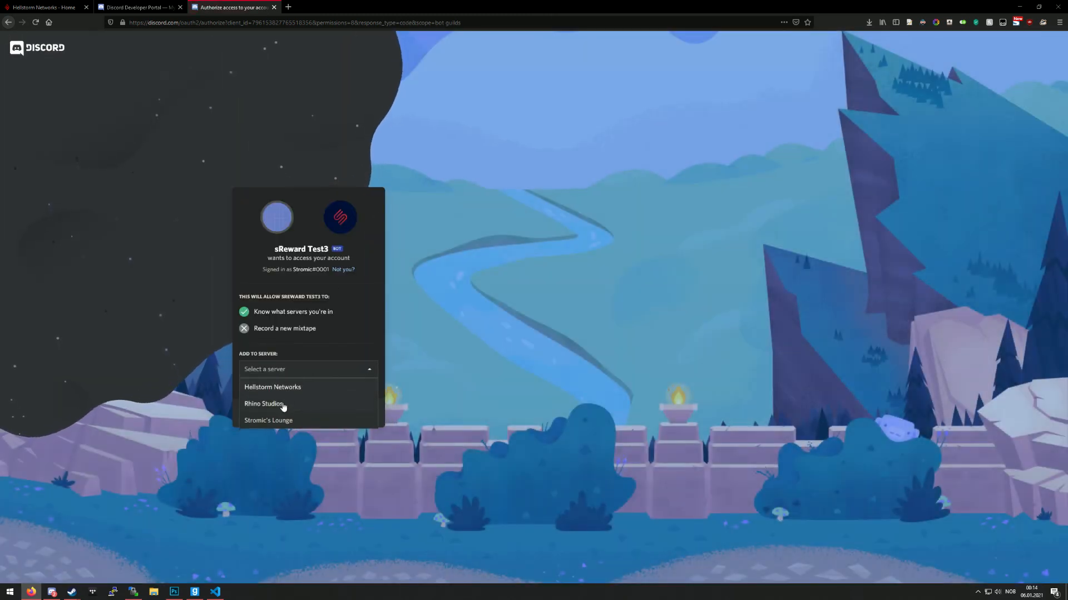
{"action": "left_click", "coordinate": [272, 386]}
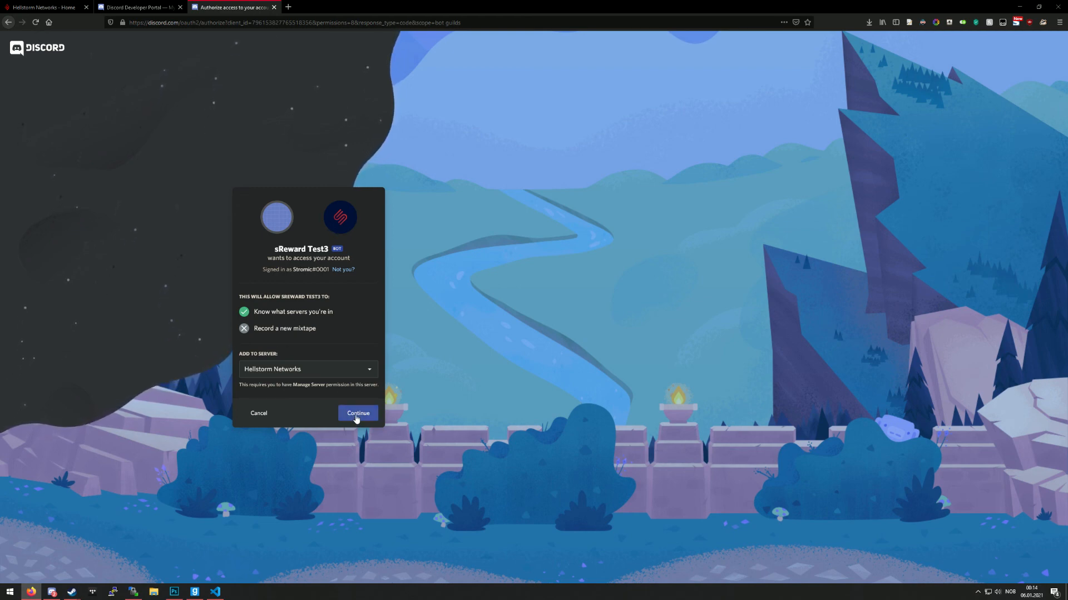
{"action": "left_click", "coordinate": [357, 413]}
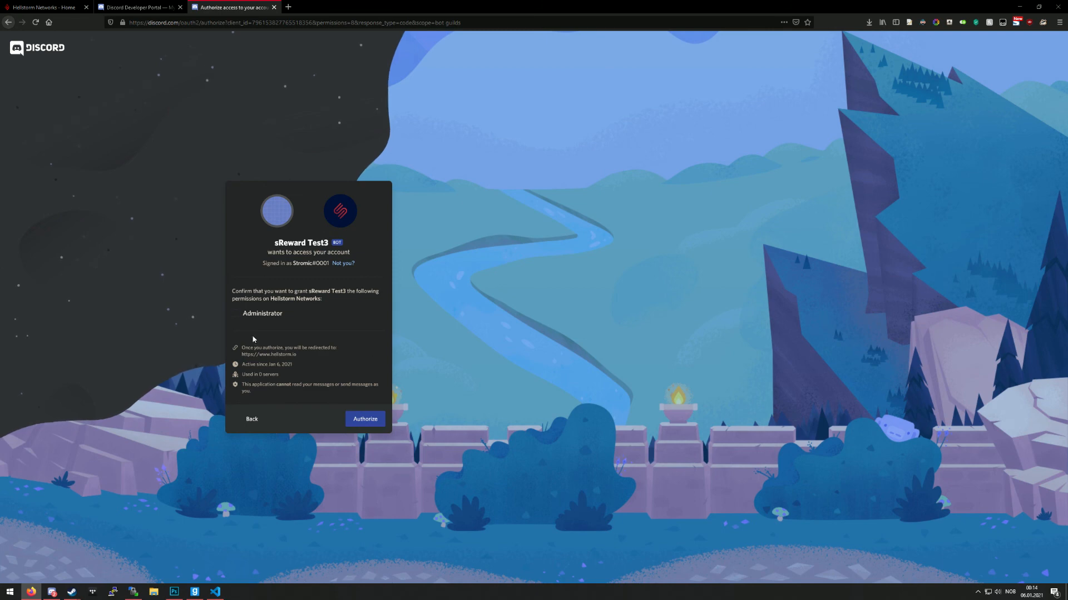
{"action": "left_click", "coordinate": [365, 419]}
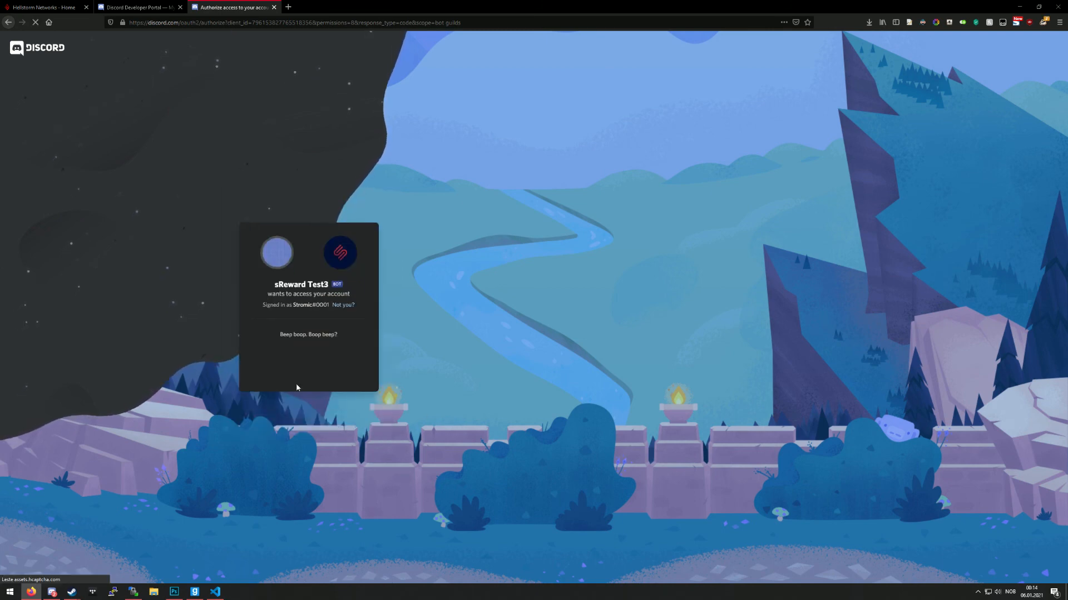
{"action": "left_click", "coordinate": [261, 361]}
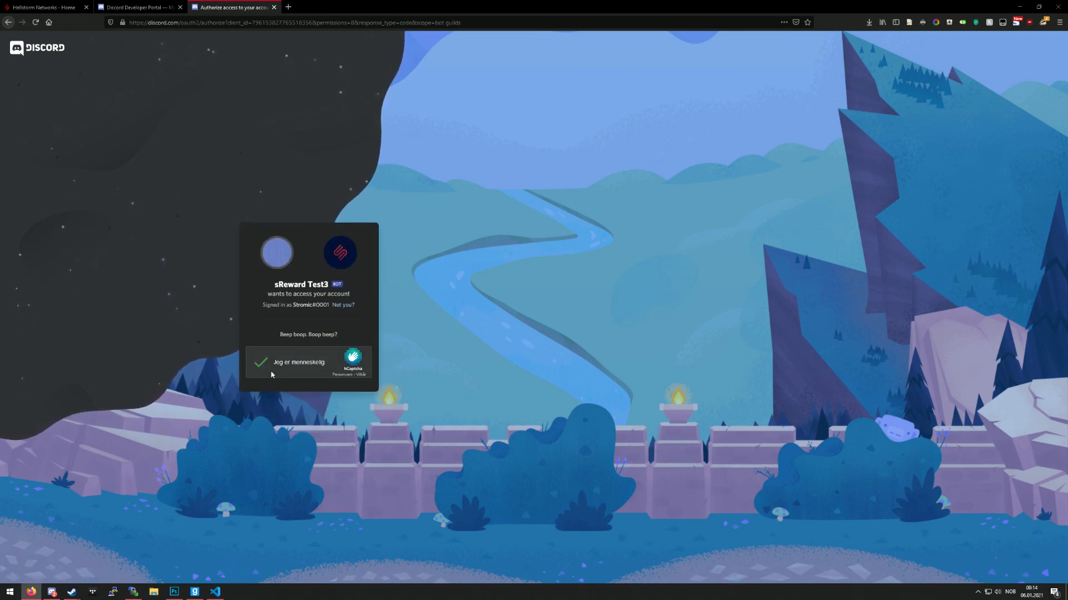